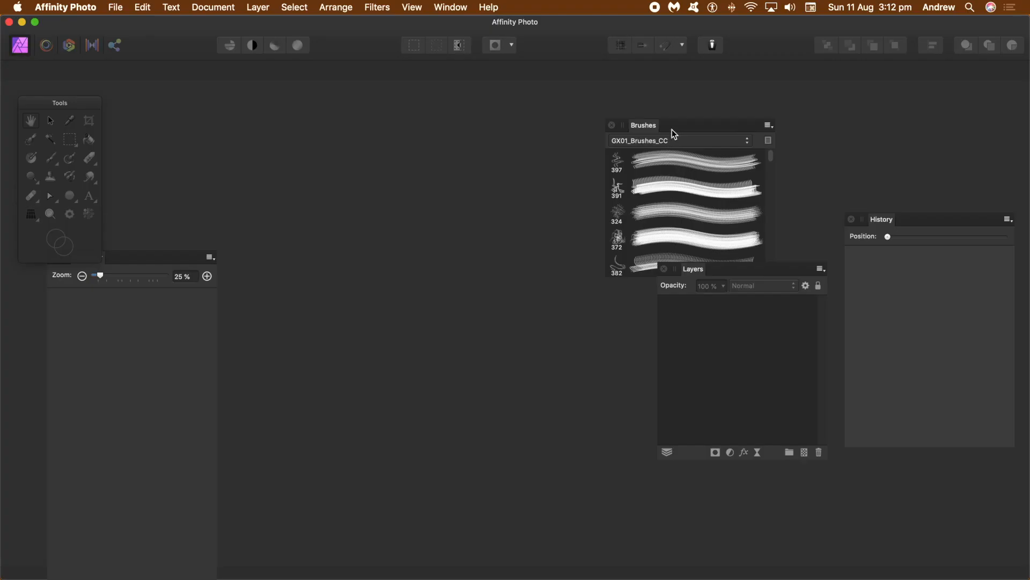
Choose Import Brushes from the Brushes panel's category options menu
drag(644, 125, 556, 123)
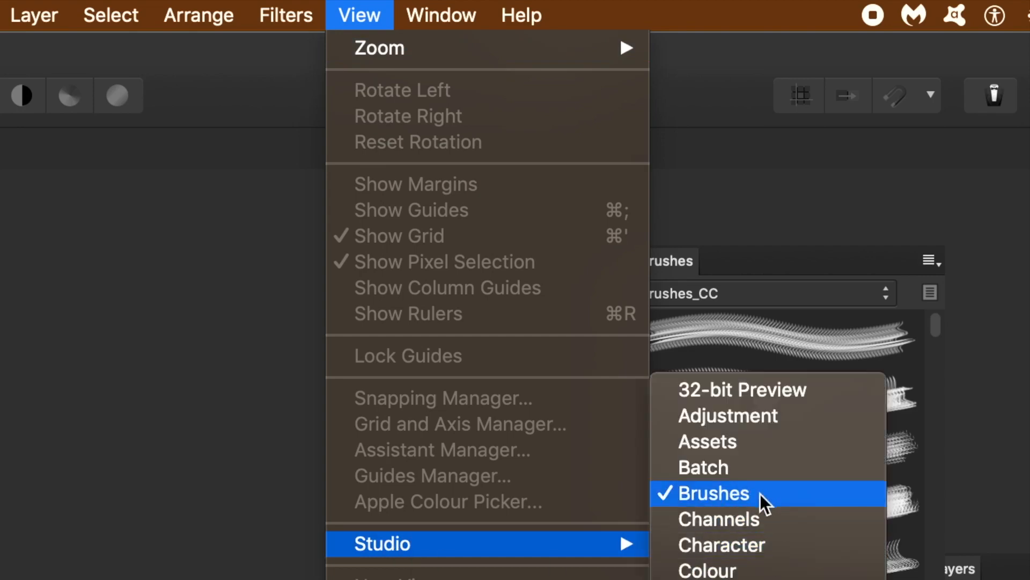
mouse_move(673, 269)
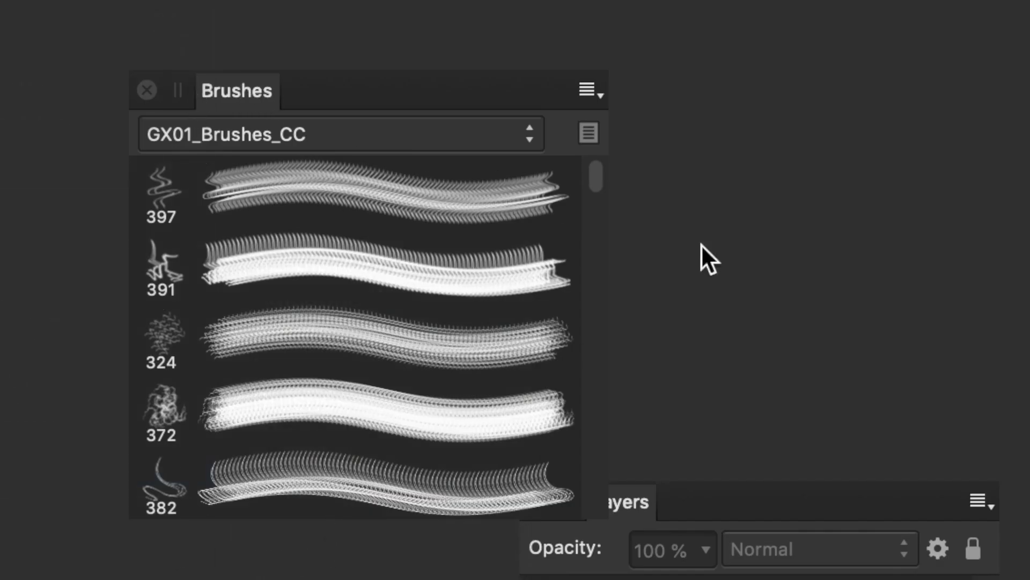
mouse_move(567, 85)
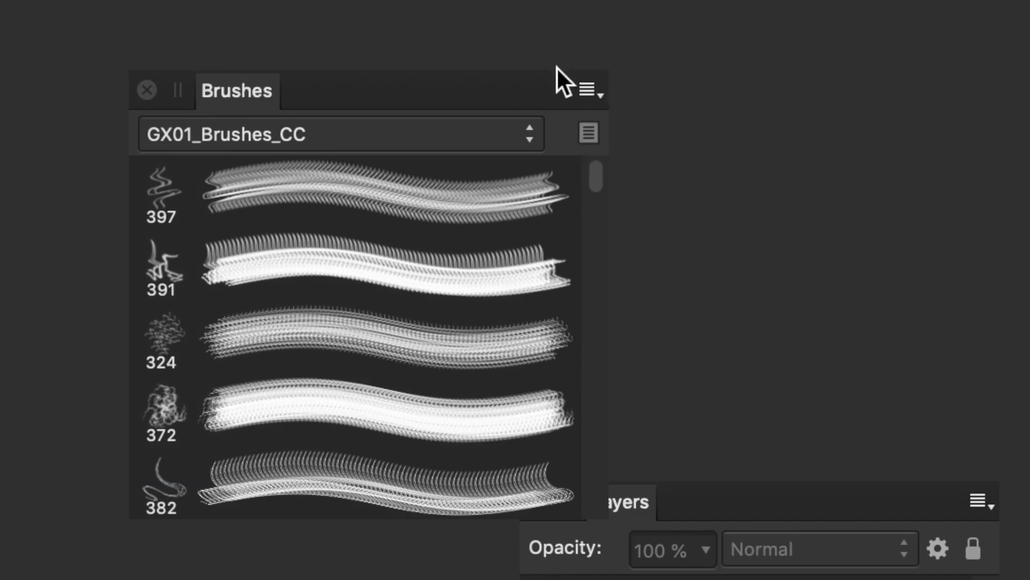
click(589, 88)
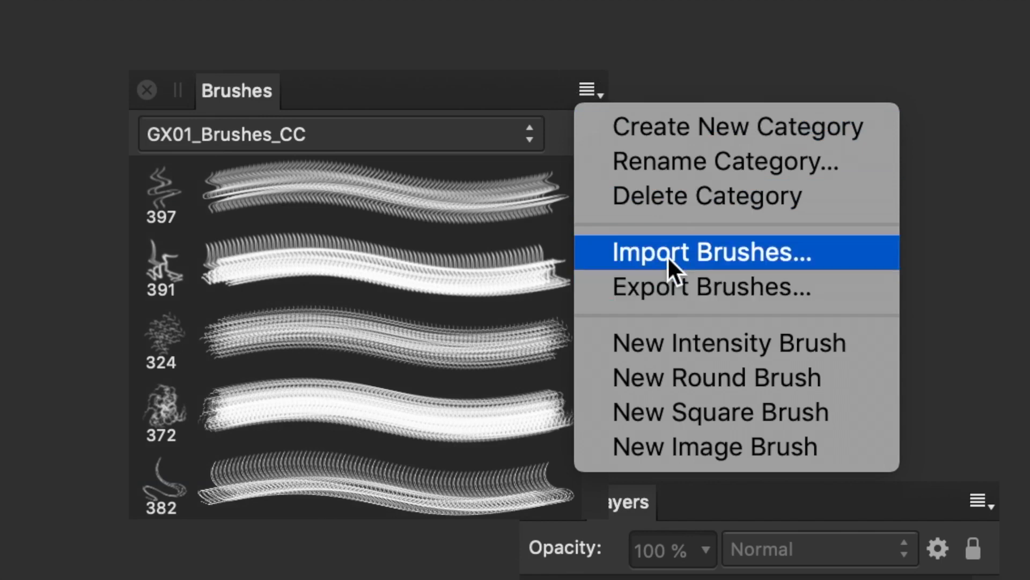
mouse_move(670, 269)
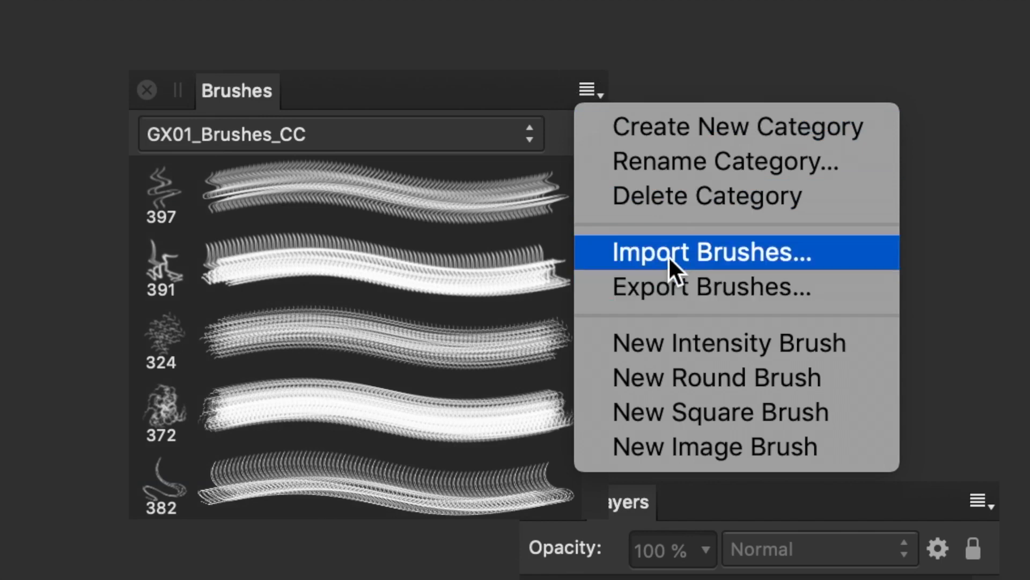
mouse_move(694, 269)
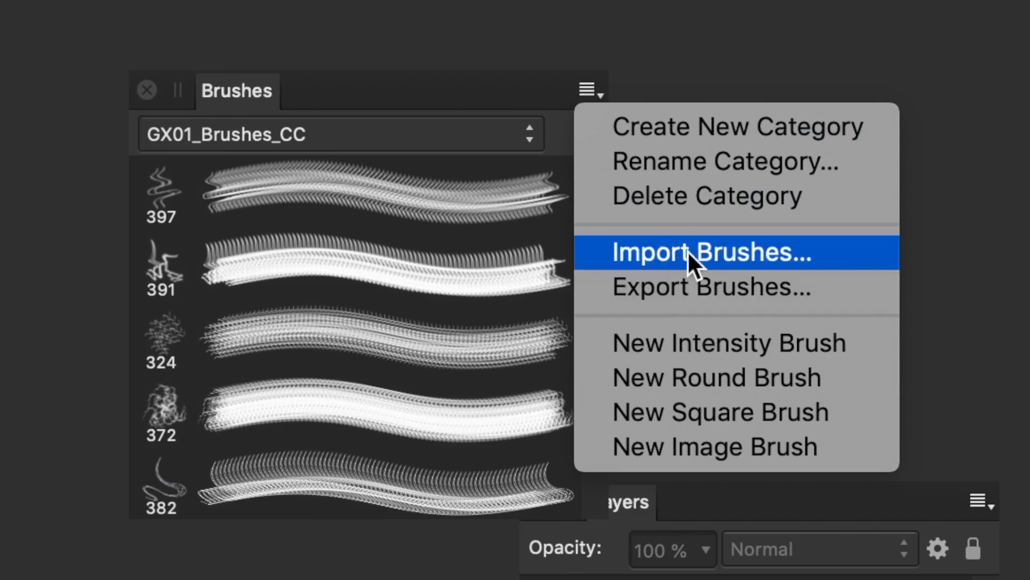
click(709, 251)
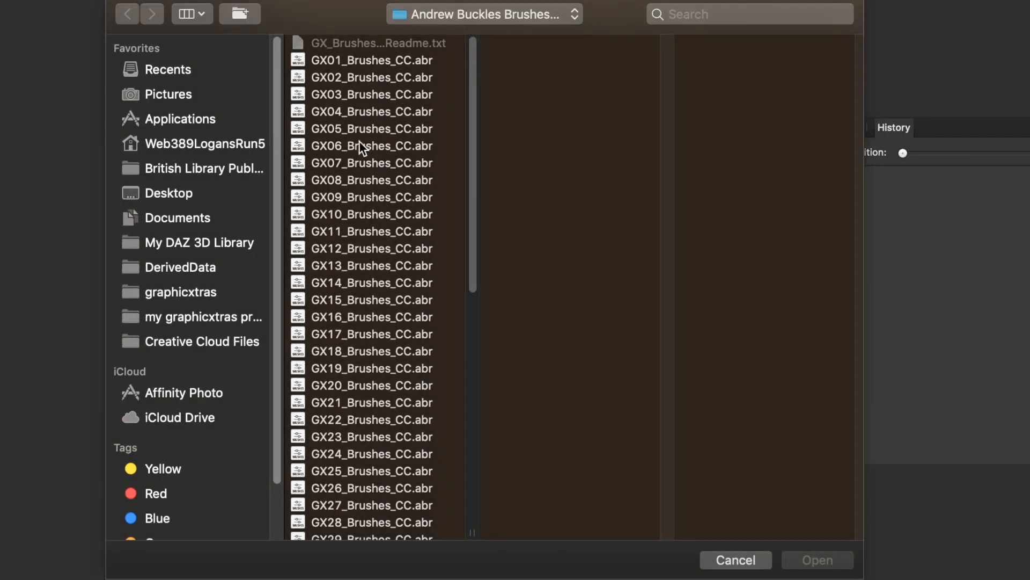
Select GX05_Brushes_CC.abr in the Open dialog and open it for import
click(372, 129)
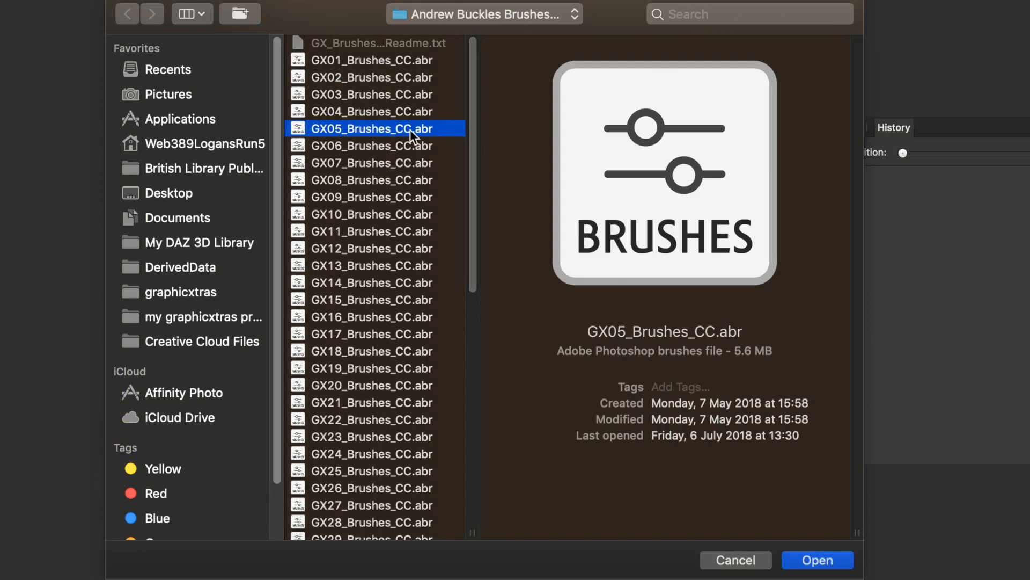
mouse_move(427, 117)
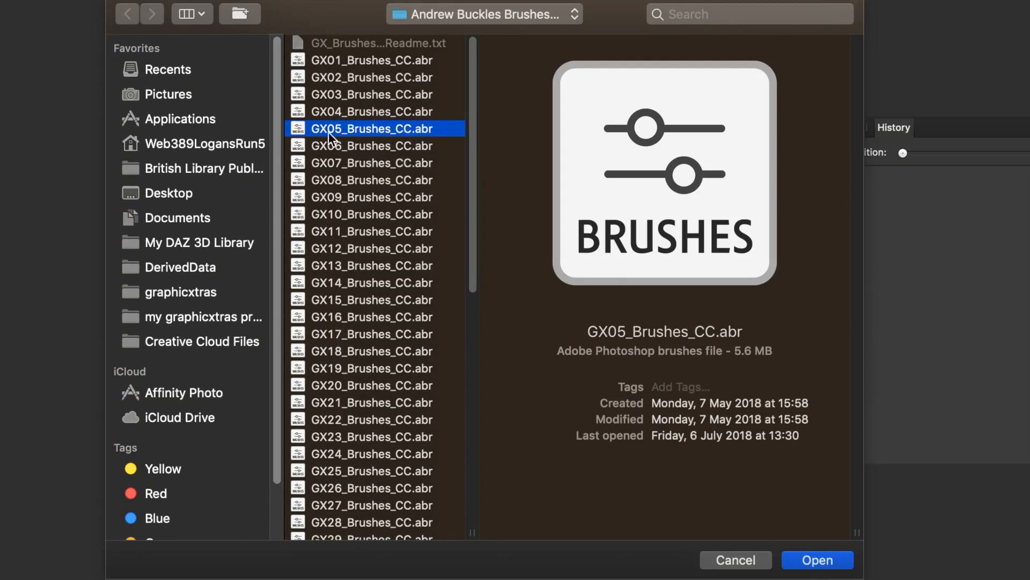
click(817, 559)
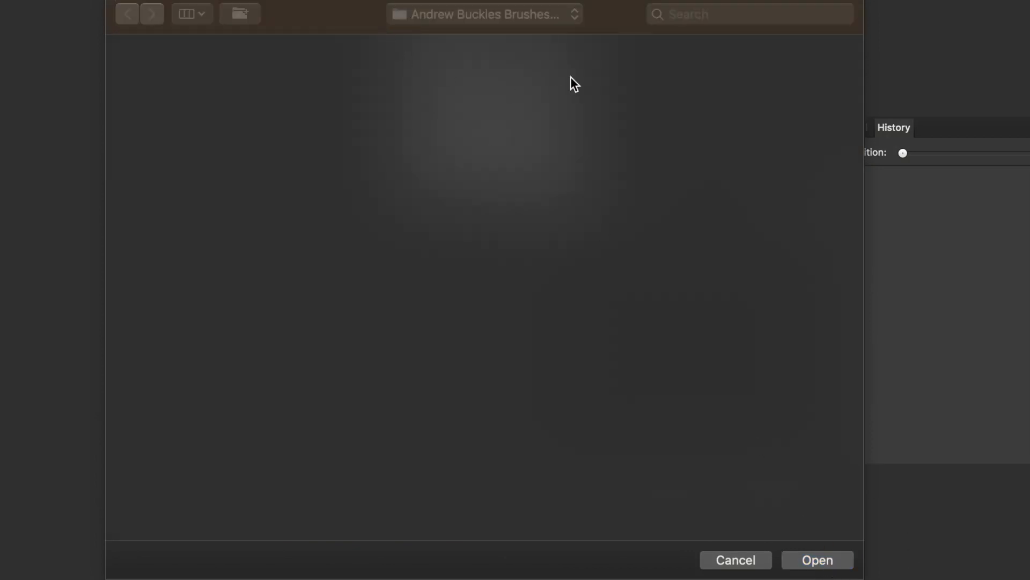
Confirm the import and dismiss the 445 raster brushes success message
click(817, 559)
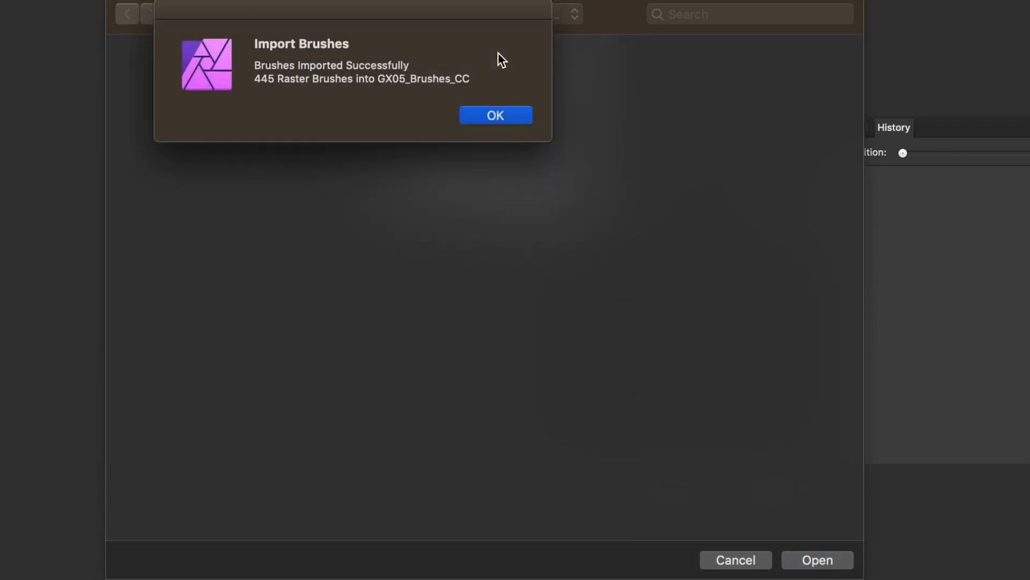
mouse_move(286, 92)
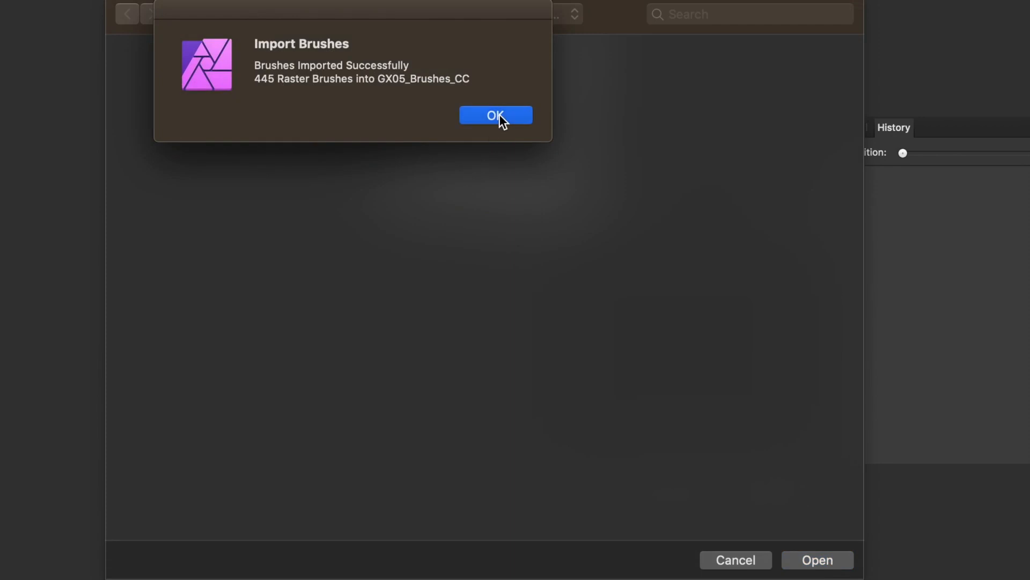
click(494, 115)
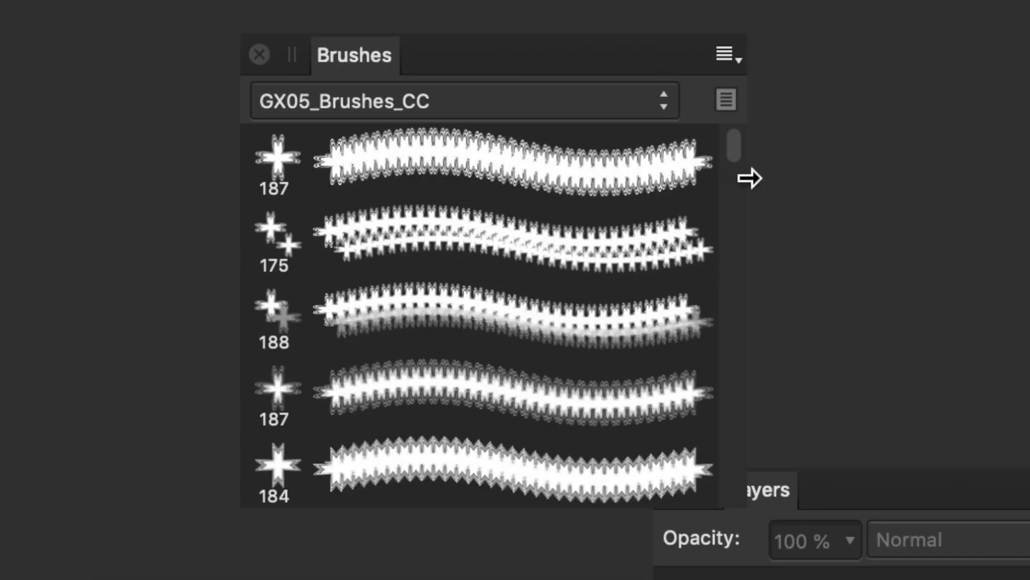
Scroll through the GX05_Brushes_CC brush list to find the star brushes
scroll(down, 3)
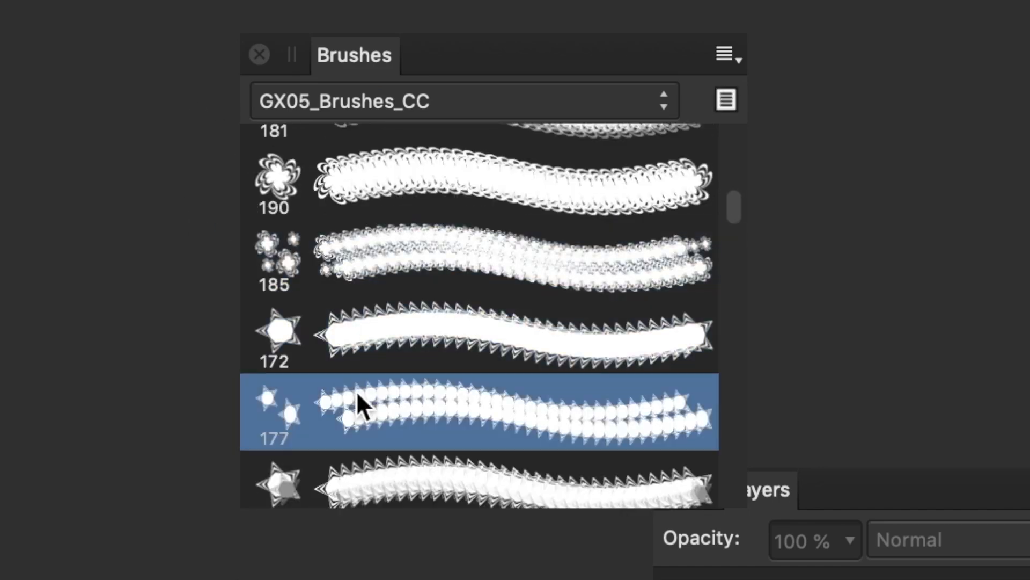
scroll(down, 3)
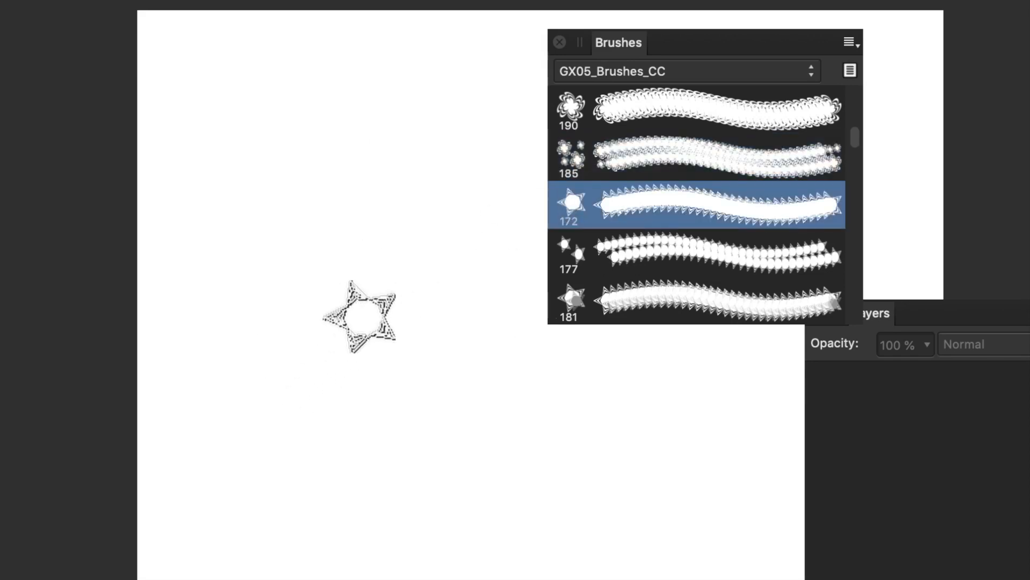
Stamp a solid black star on the canvas with star brush 172
click(391, 378)
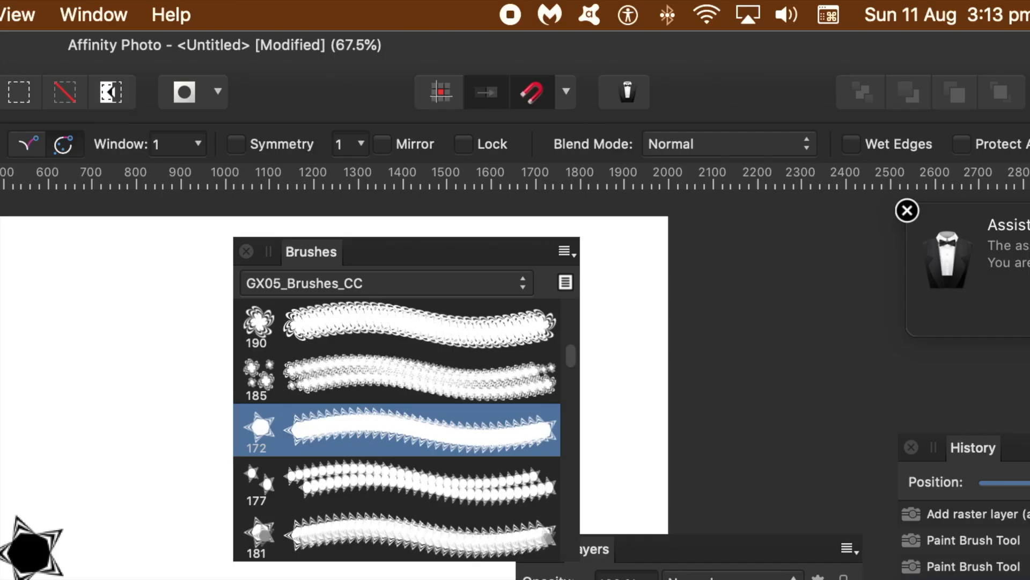
mouse_move(796, 18)
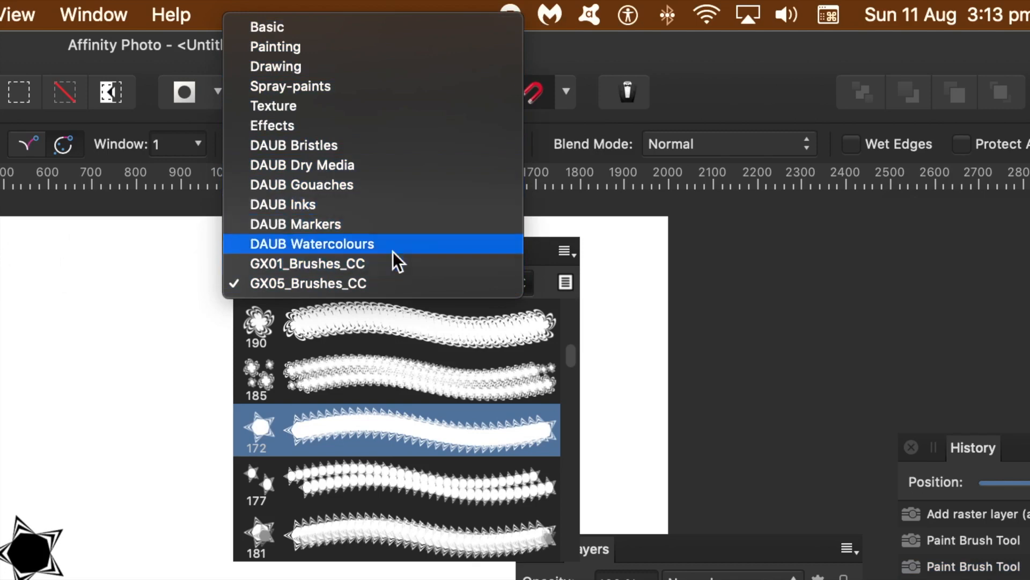
mouse_move(548, 263)
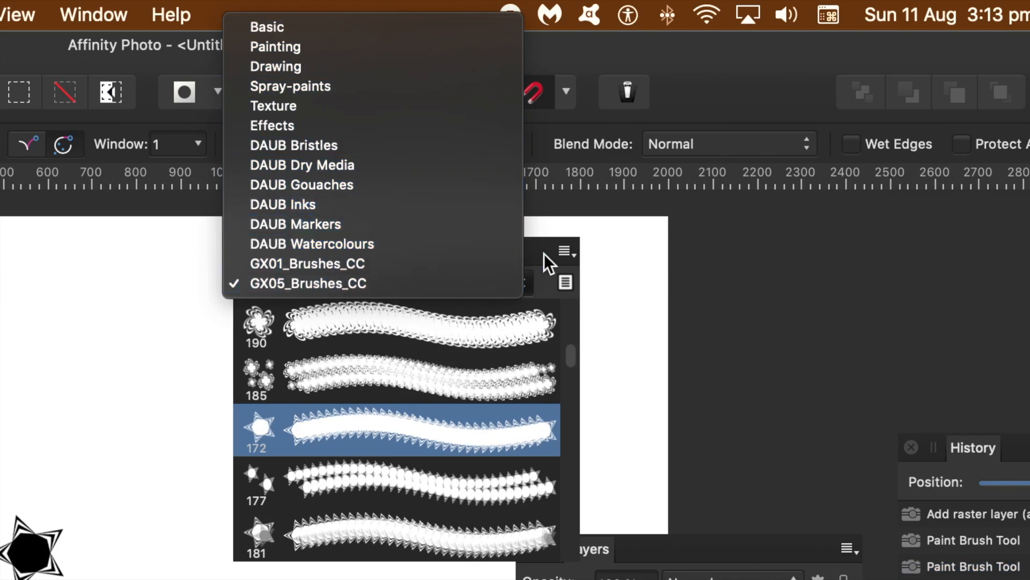
Open the Brushes panel's category options menu after checking GX05_Brushes_CC is listed
click(565, 251)
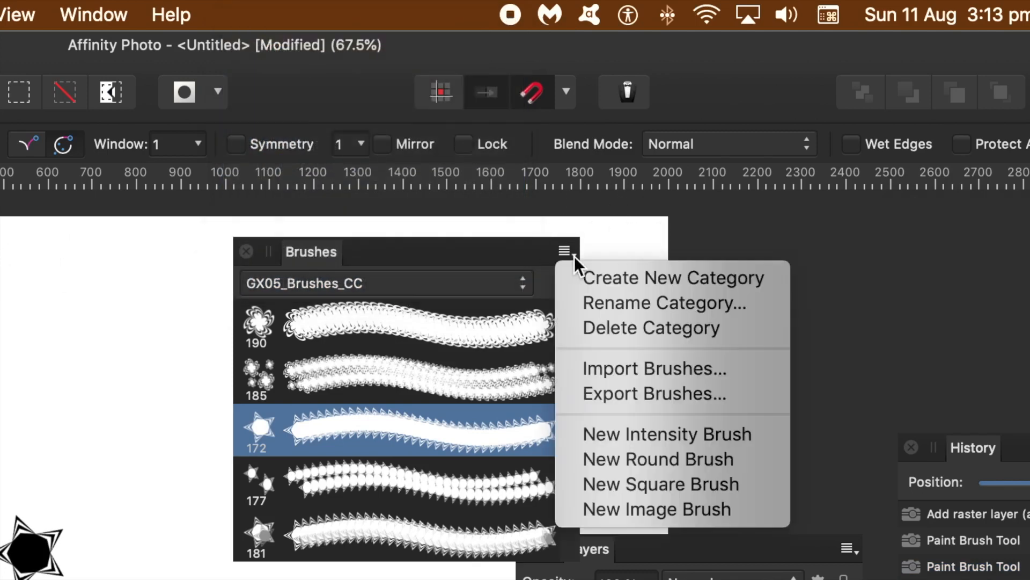